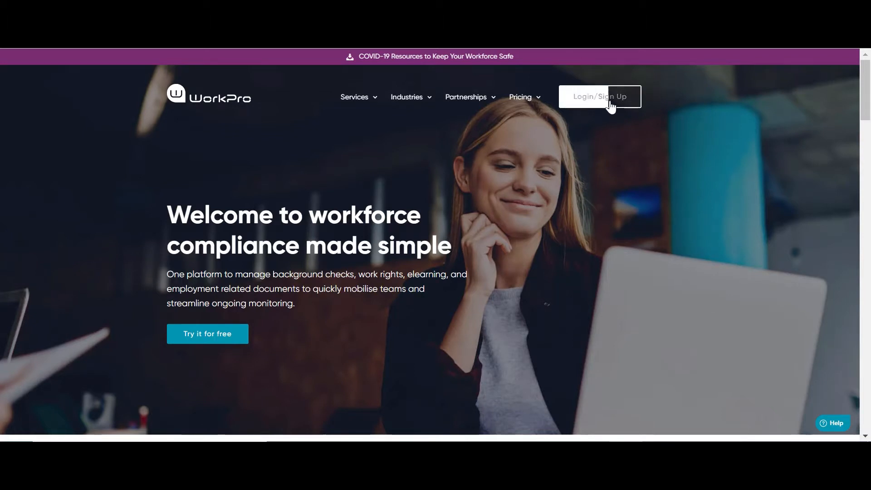
Log into WorkPro AUS and start a request for a new candidate.
{"action": "left_click", "coordinate": [599, 96]}
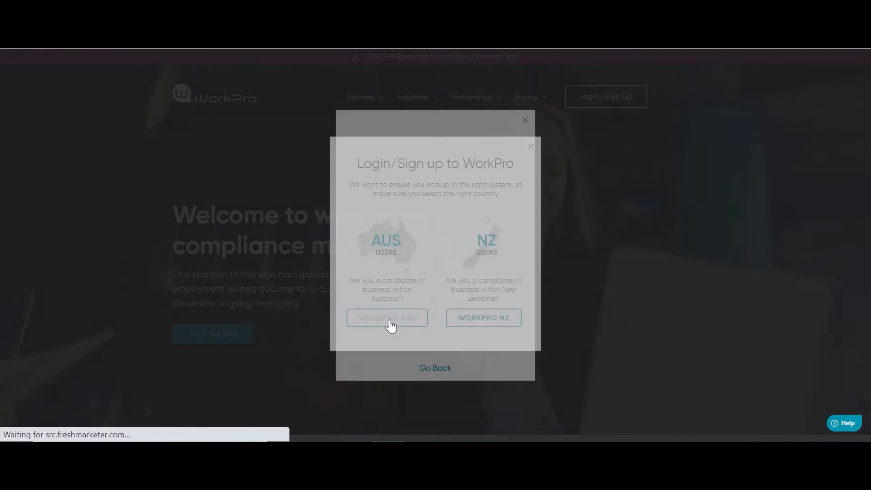
{"action": "left_click", "coordinate": [387, 317]}
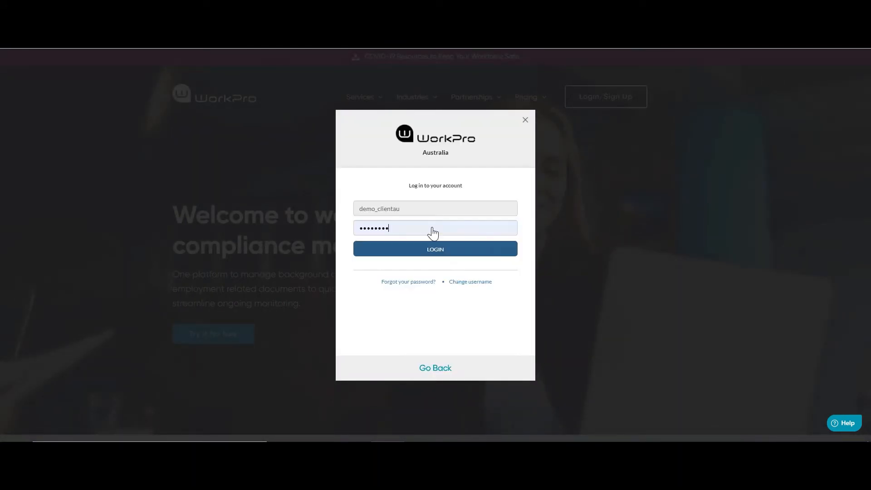
{"action": "left_click", "coordinate": [435, 249]}
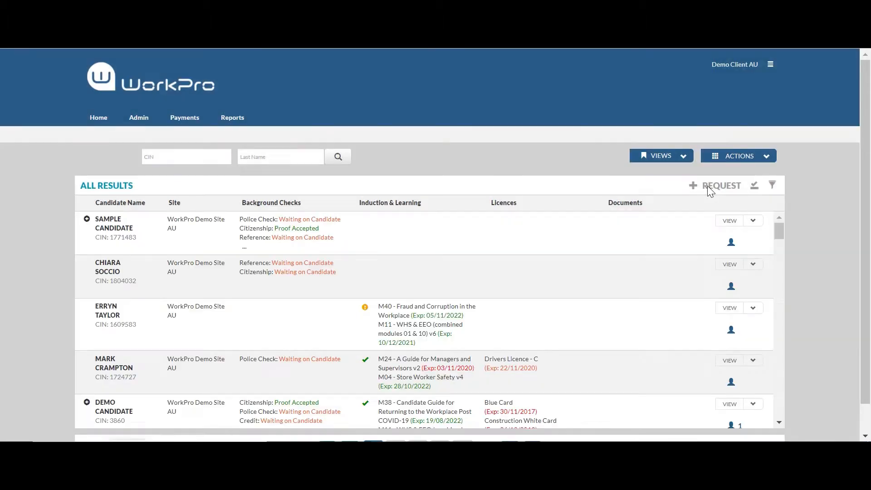
{"action": "left_click", "coordinate": [722, 186]}
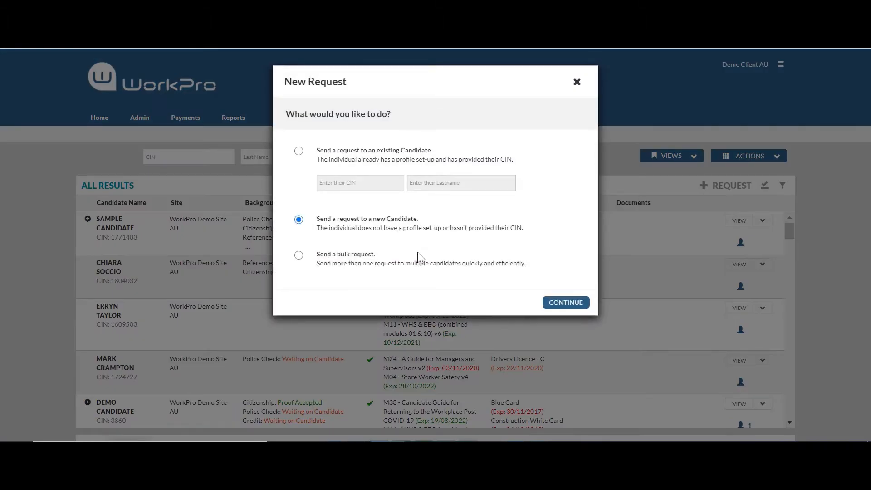
{"action": "left_click", "coordinate": [564, 302]}
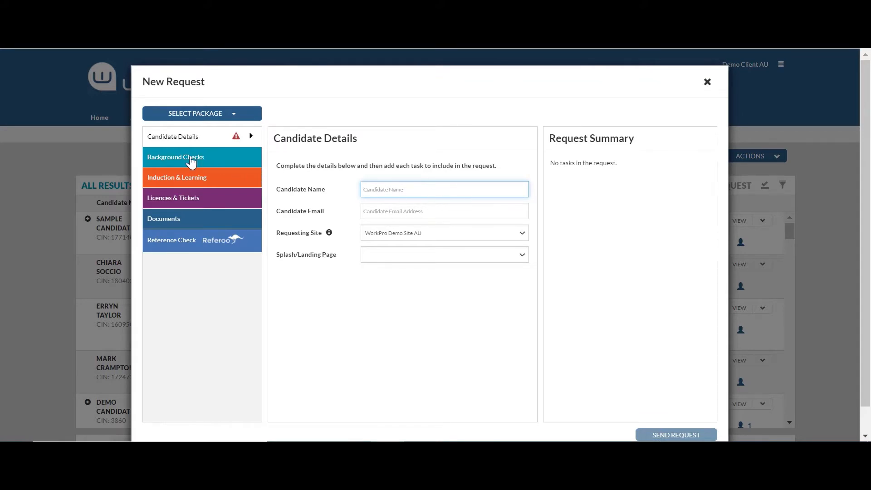
Add an Australian Police Check paid by the organisation, with the individual having a role.
{"action": "left_click", "coordinate": [175, 157]}
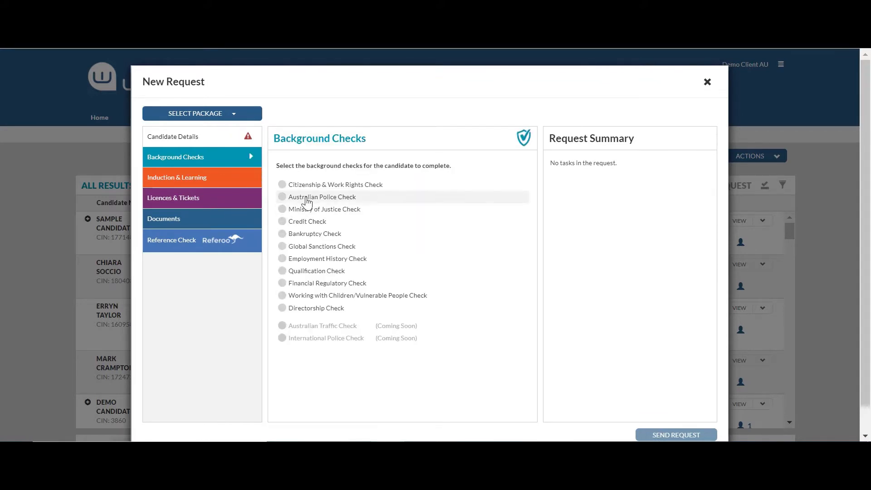
{"action": "left_click", "coordinate": [282, 197]}
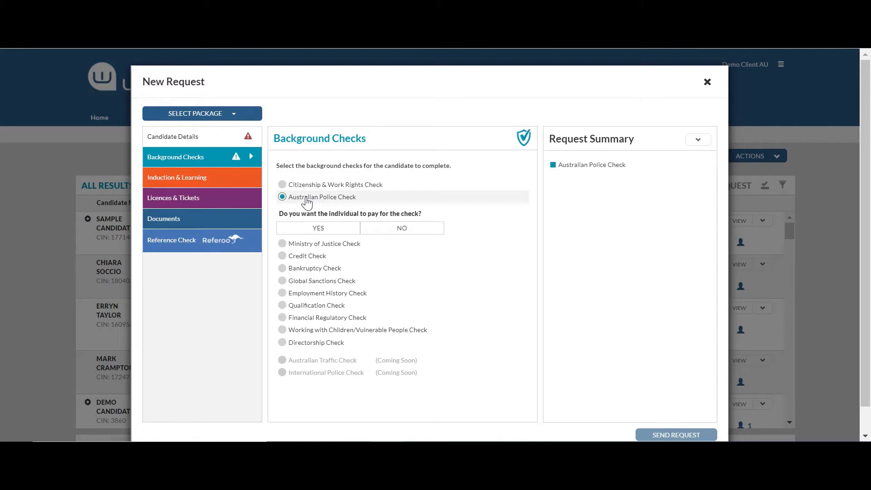
{"action": "mouse_move", "coordinate": [307, 206]}
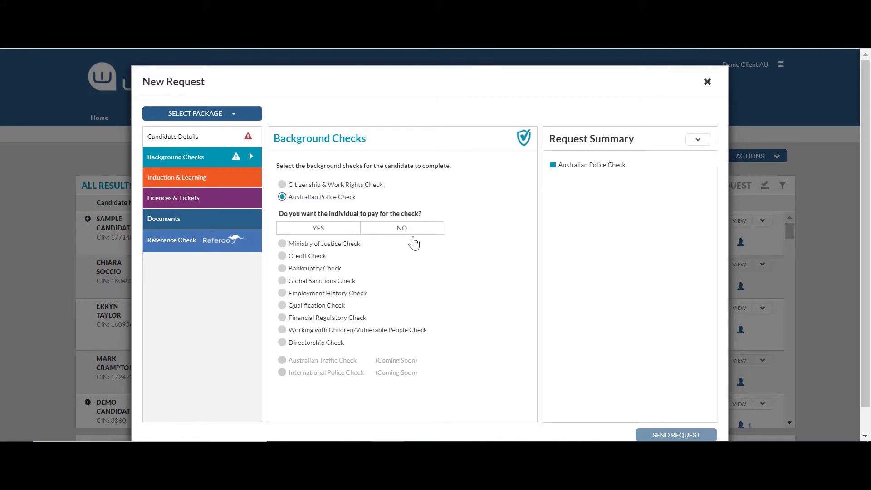
{"action": "left_click", "coordinate": [401, 228]}
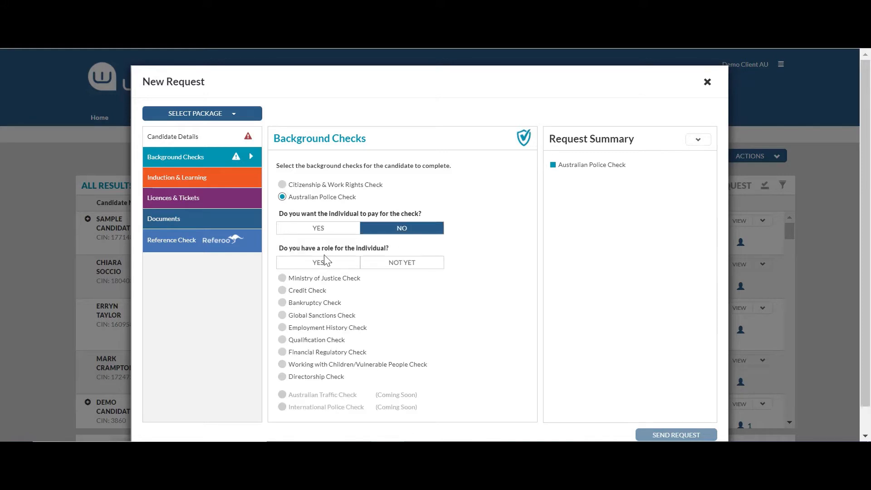
{"action": "left_click", "coordinate": [317, 263]}
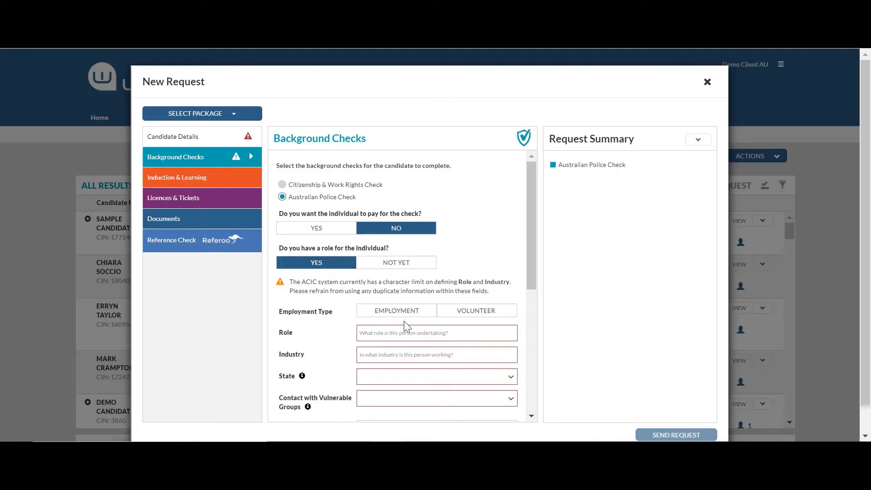
{"action": "scroll", "scroll_direction": "down", "scroll_amount": 3}
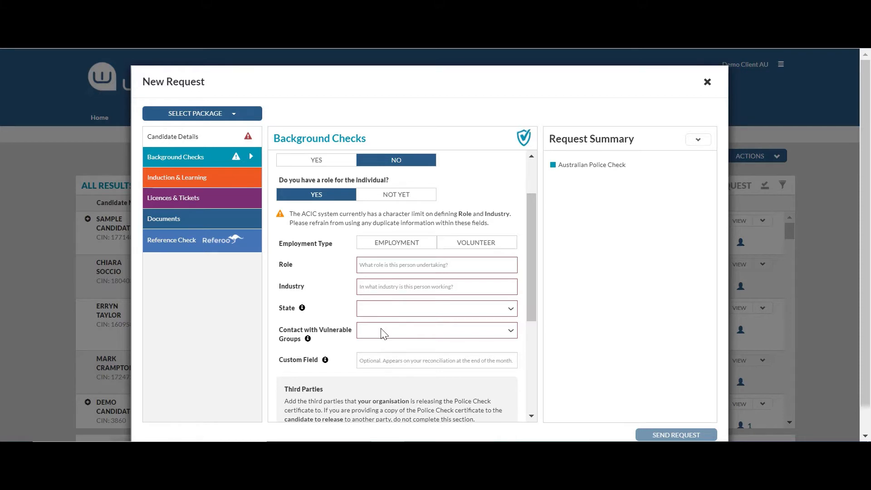
{"action": "scroll", "scroll_direction": "down", "scroll_amount": 3}
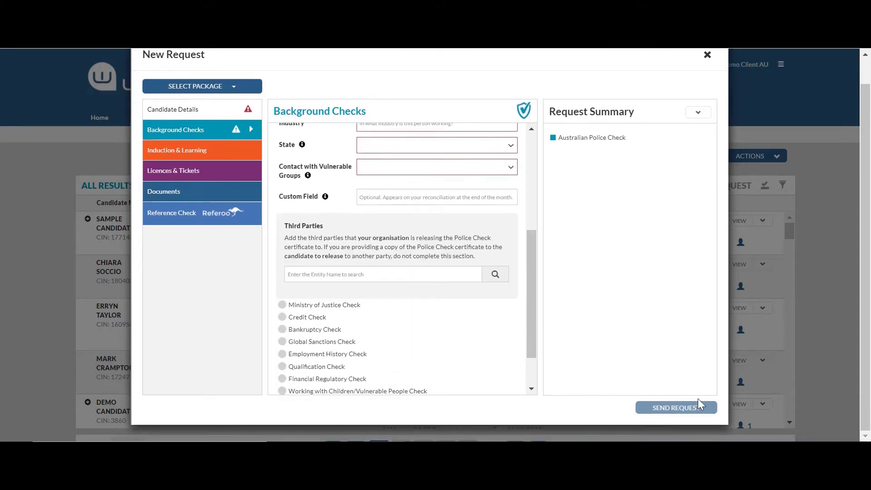
{"action": "mouse_move", "coordinate": [676, 408]}
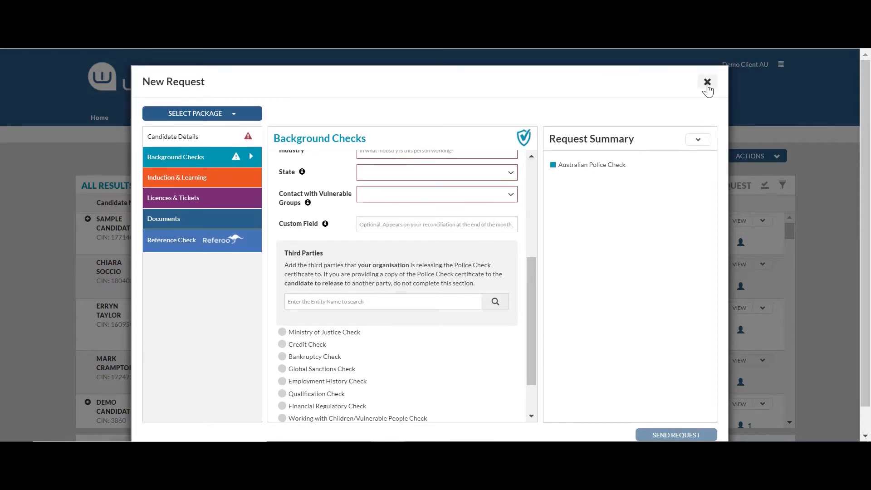
Close the unsent new request and open the account menu.
{"action": "left_click", "coordinate": [707, 82]}
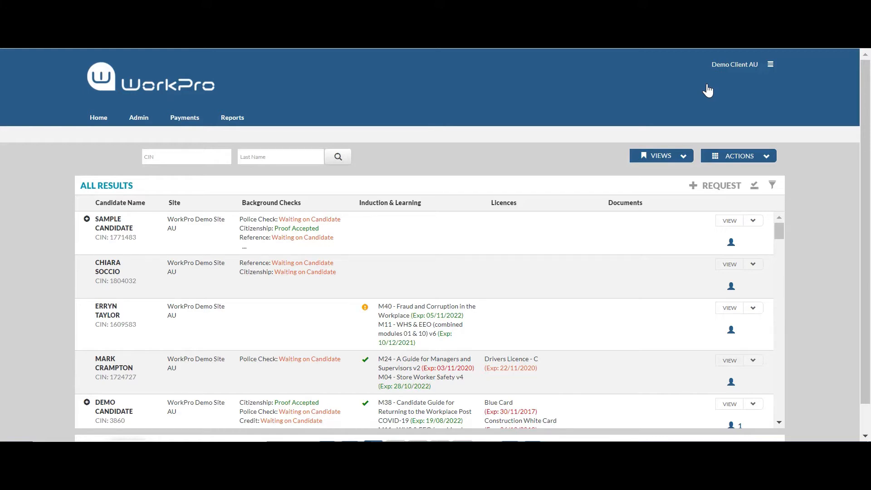
{"action": "left_click", "coordinate": [770, 65]}
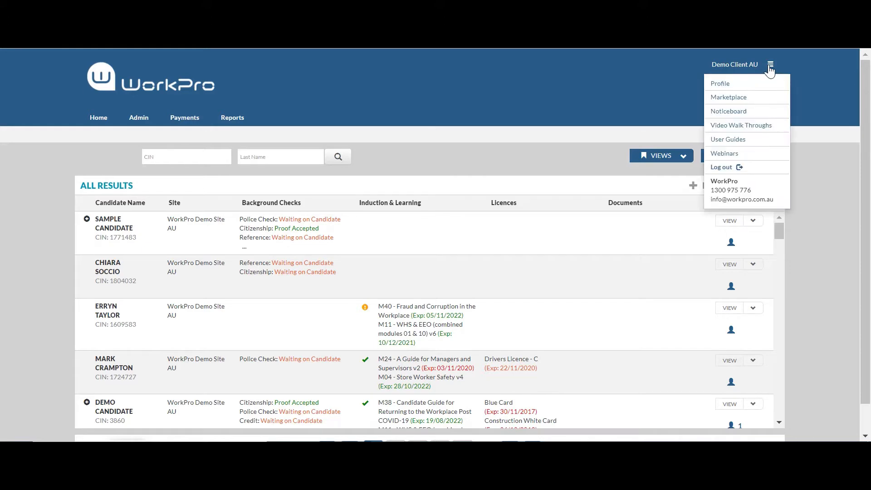
{"action": "mouse_move", "coordinate": [723, 170]}
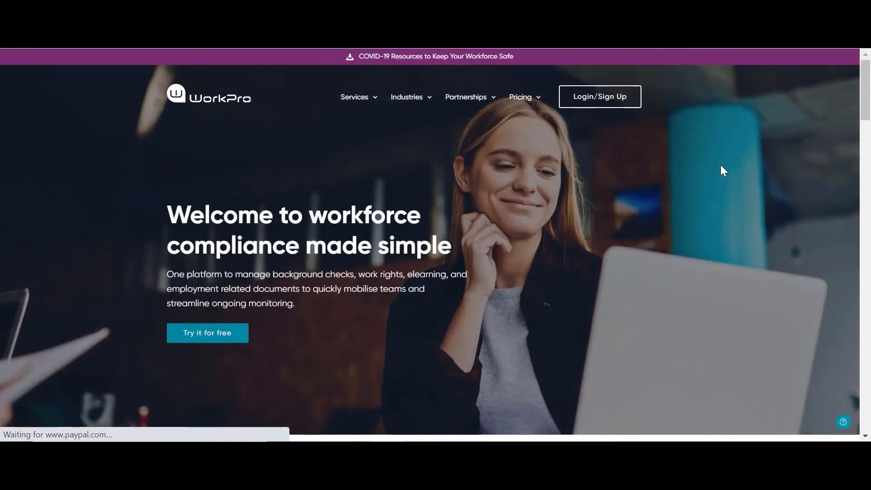
Log into WorkPro AUS with the username 'workpro.admin'.
{"action": "left_click", "coordinate": [599, 97]}
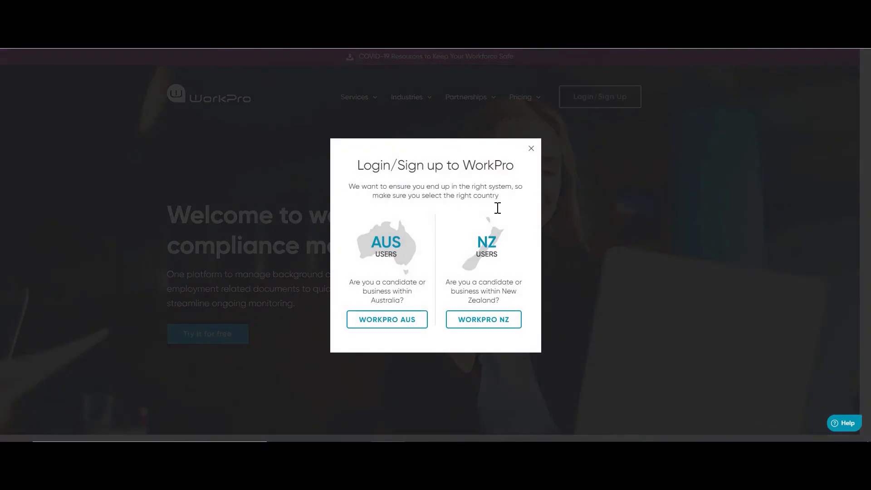
{"action": "left_click", "coordinate": [386, 319]}
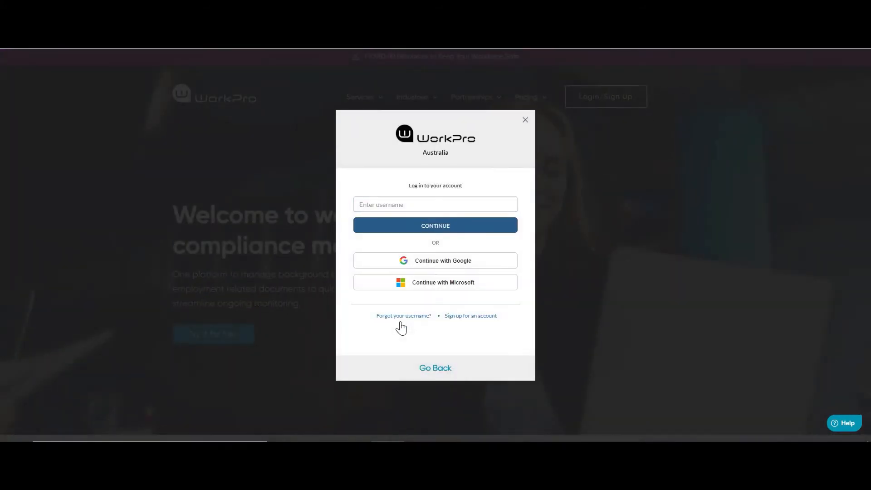
{"action": "left_click", "coordinate": [435, 203]}
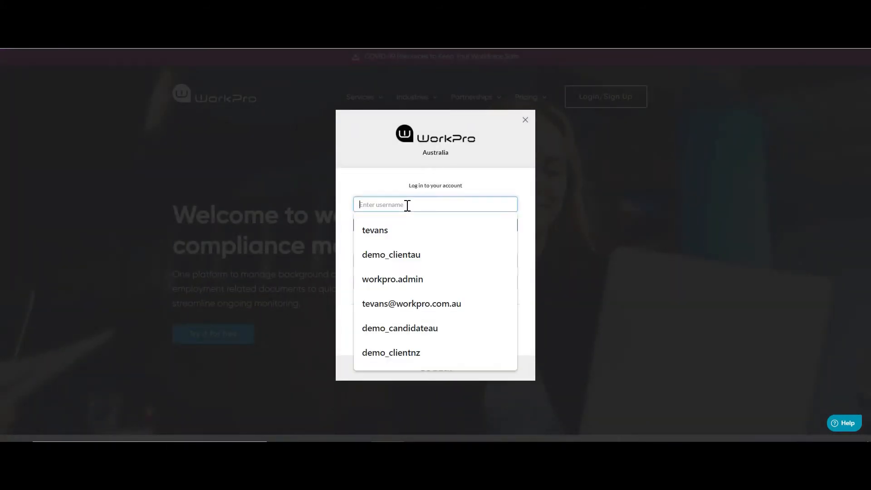
{"action": "type", "text": "workpro.admin"}
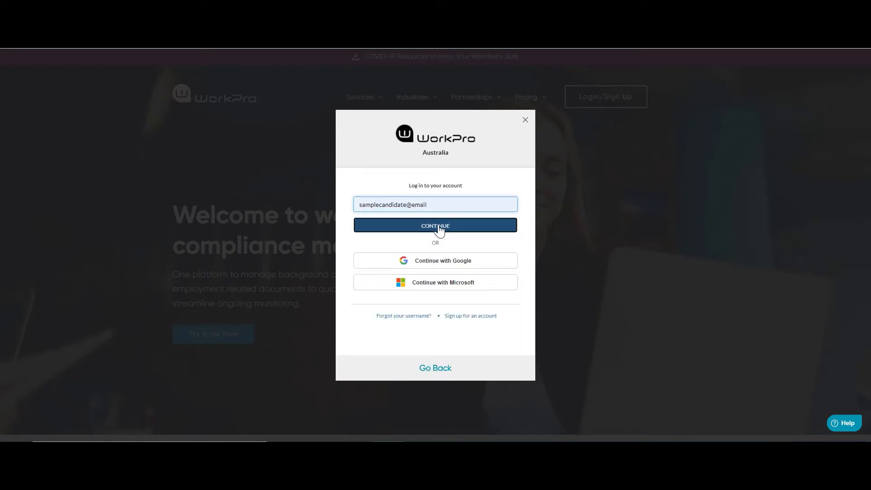
{"action": "left_click", "coordinate": [435, 225]}
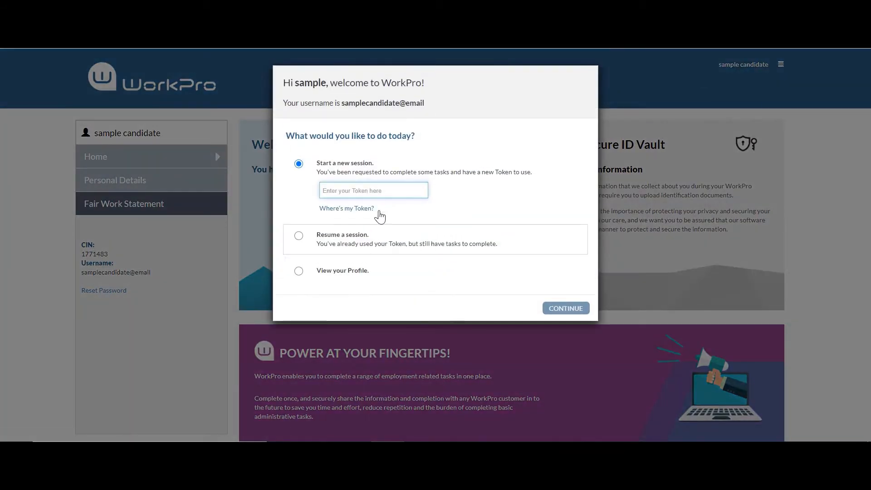
Resume the existing session to reach the background checks list.
{"action": "left_click", "coordinate": [373, 190]}
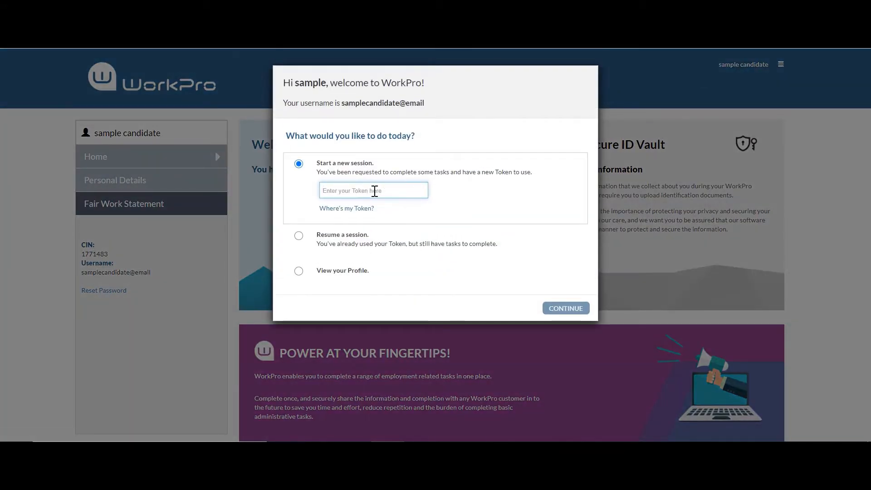
{"action": "left_click", "coordinate": [299, 236]}
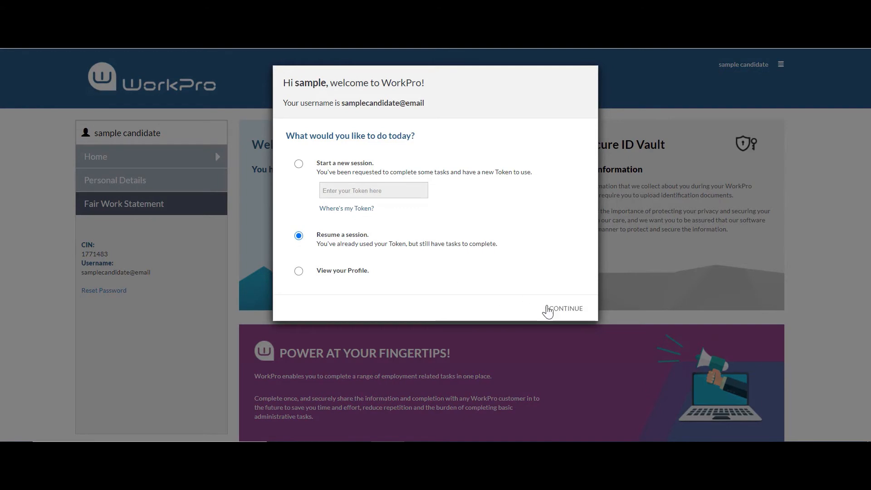
{"action": "left_click", "coordinate": [566, 309]}
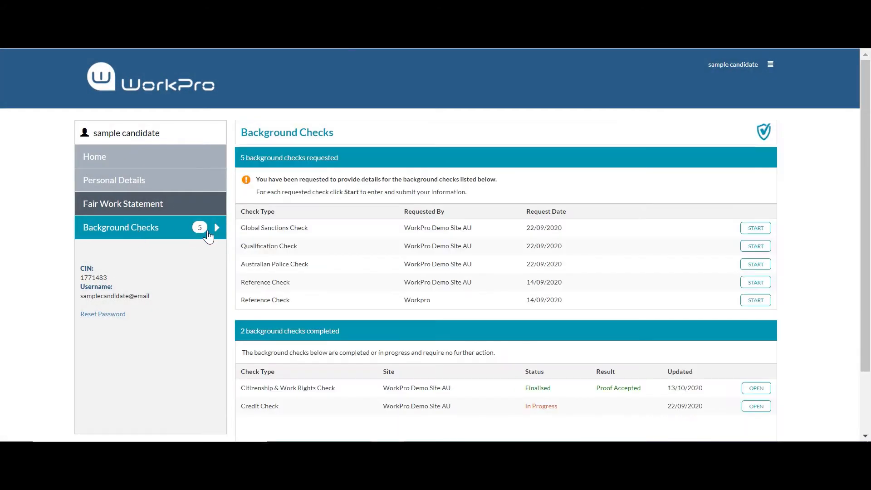
Start the Australian Police Check and advance through personal details to consent step 2.
{"action": "left_click", "coordinate": [766, 264]}
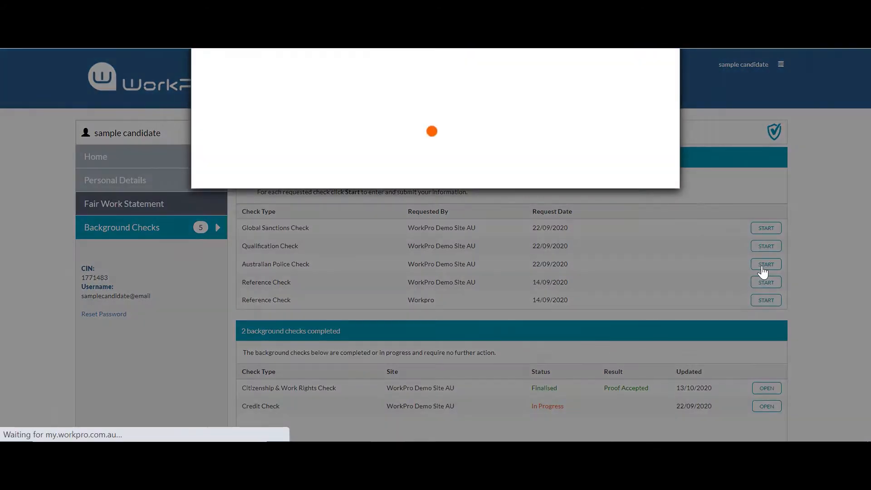
{"action": "left_click", "coordinate": [766, 264]}
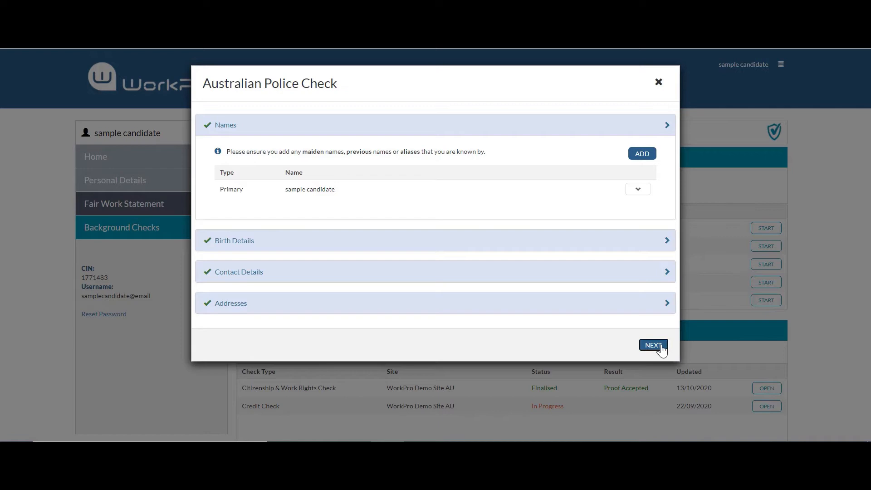
{"action": "left_click", "coordinate": [652, 344]}
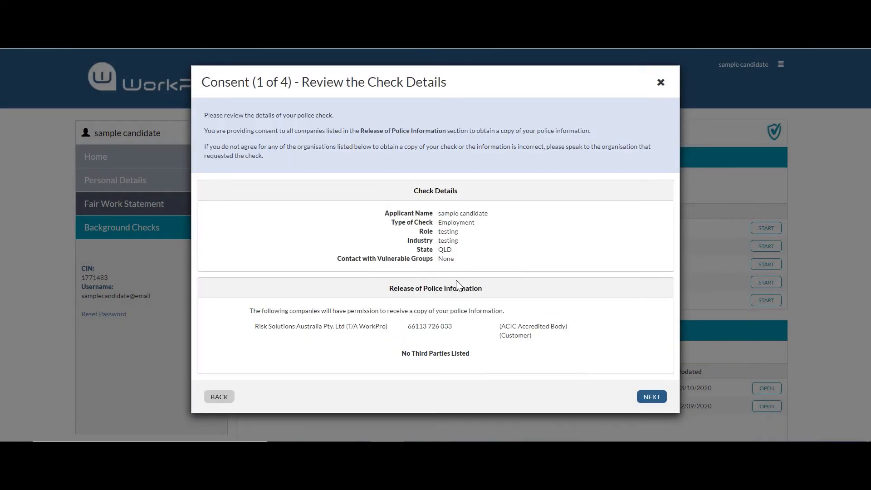
{"action": "mouse_move", "coordinate": [407, 211]}
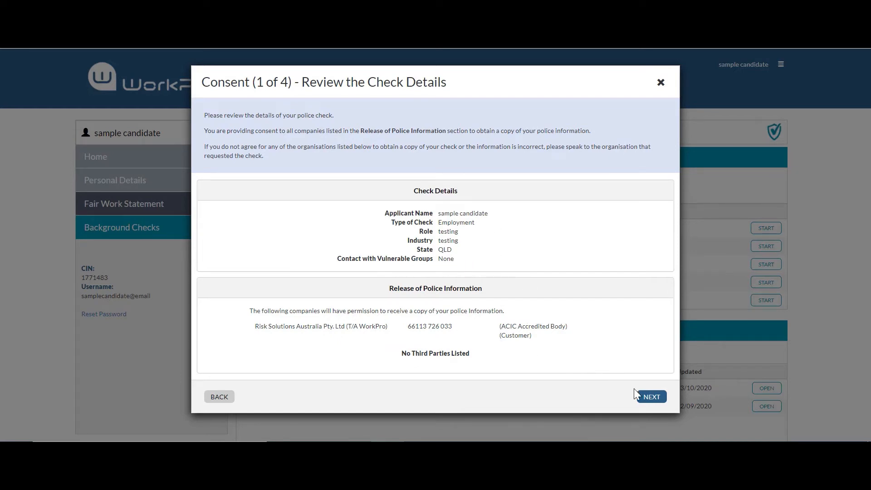
{"action": "left_click", "coordinate": [651, 396]}
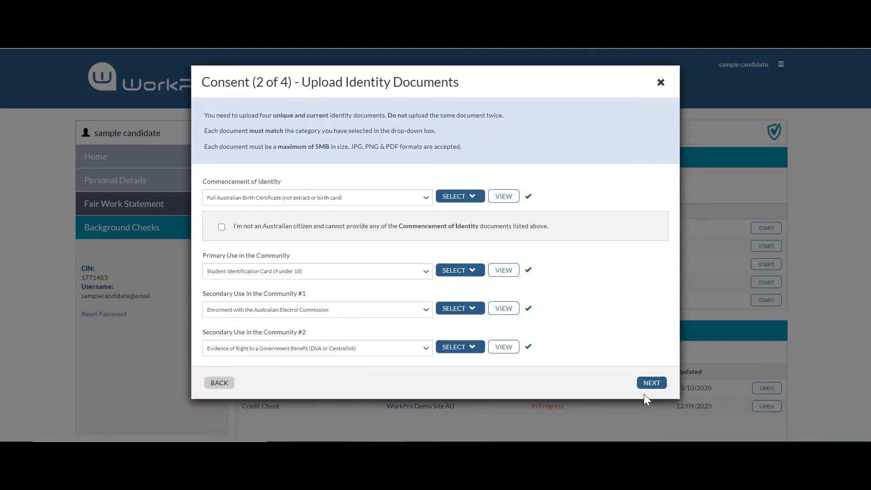
{"action": "mouse_move", "coordinate": [502, 308]}
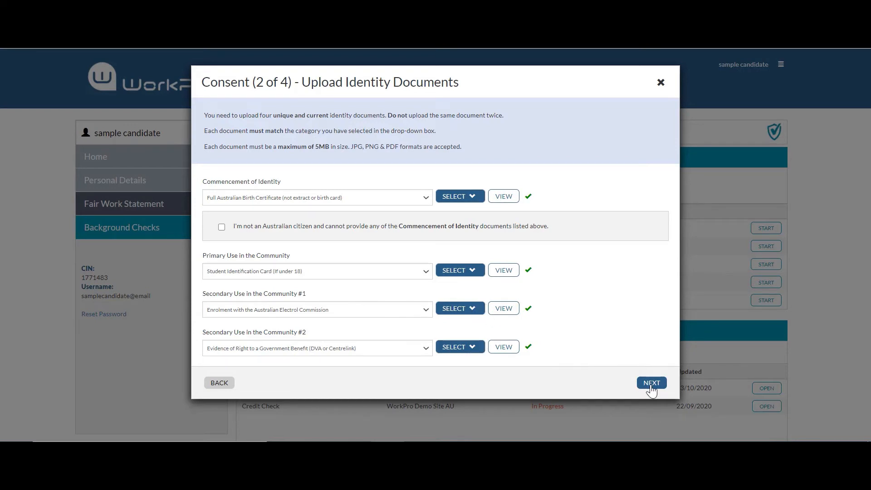
Advance past identity documents and linkage of identity to the consent-signing step.
{"action": "left_click", "coordinate": [651, 383]}
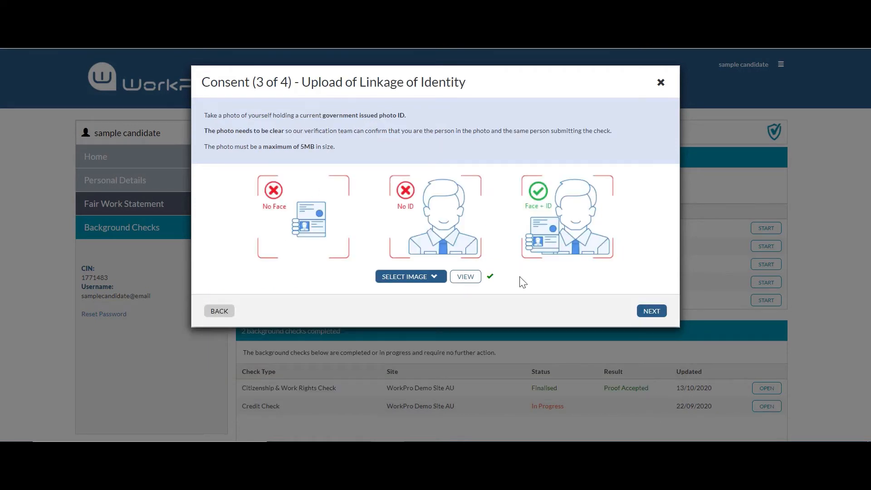
{"action": "mouse_move", "coordinate": [522, 316]}
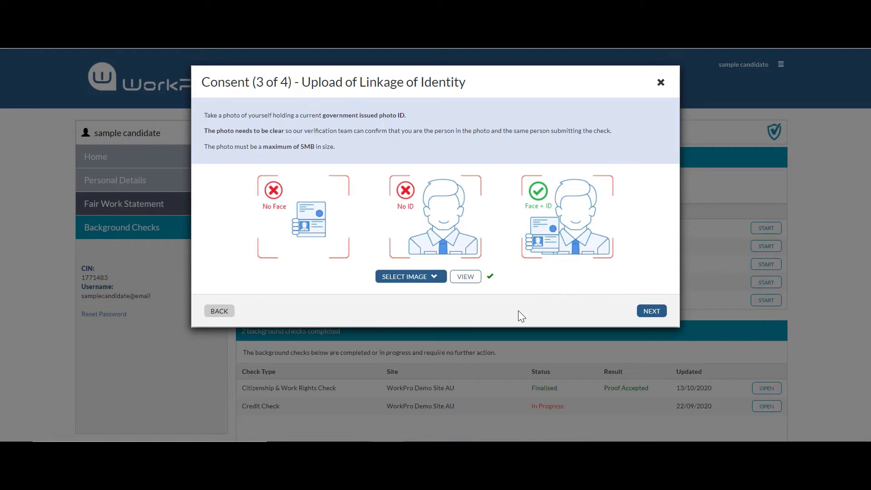
{"action": "left_click", "coordinate": [650, 310]}
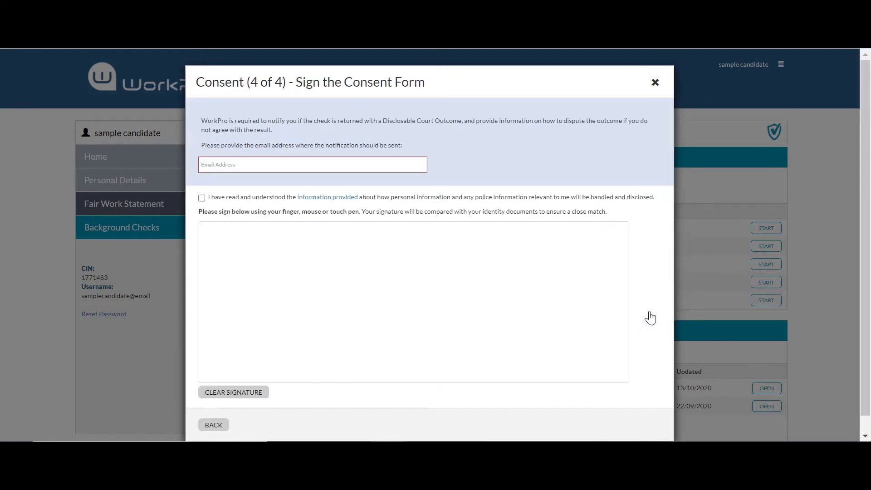
Tick the 'I have read and understood' notice, draw a signature, and close the consent form.
{"action": "left_click", "coordinate": [312, 163]}
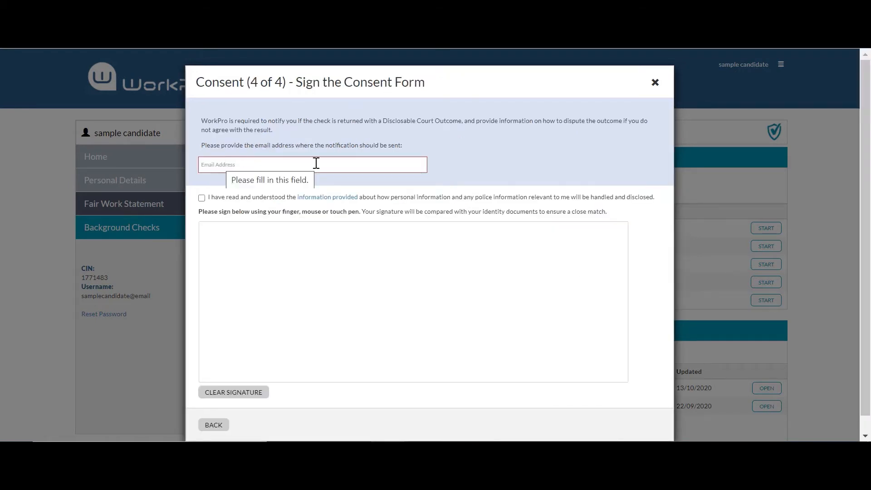
{"action": "left_click", "coordinate": [201, 197]}
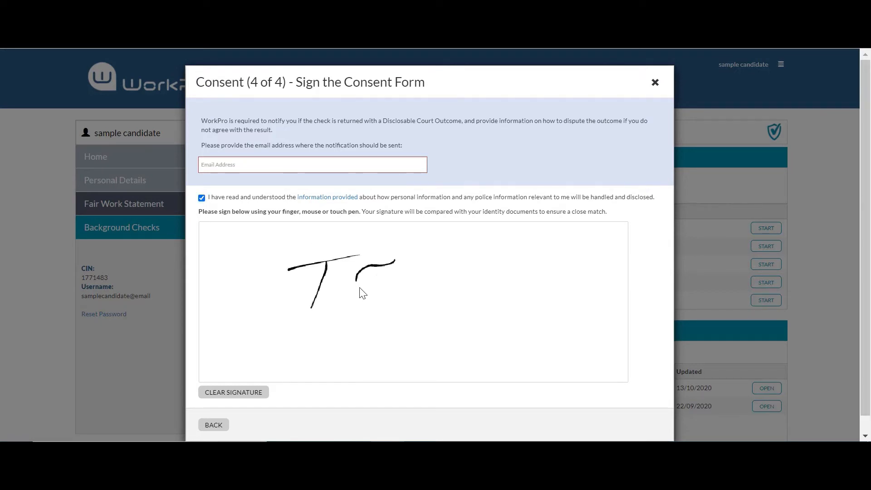
{"action": "left_click_drag", "start_coordinate": [356, 287], "coordinate": [411, 278]}
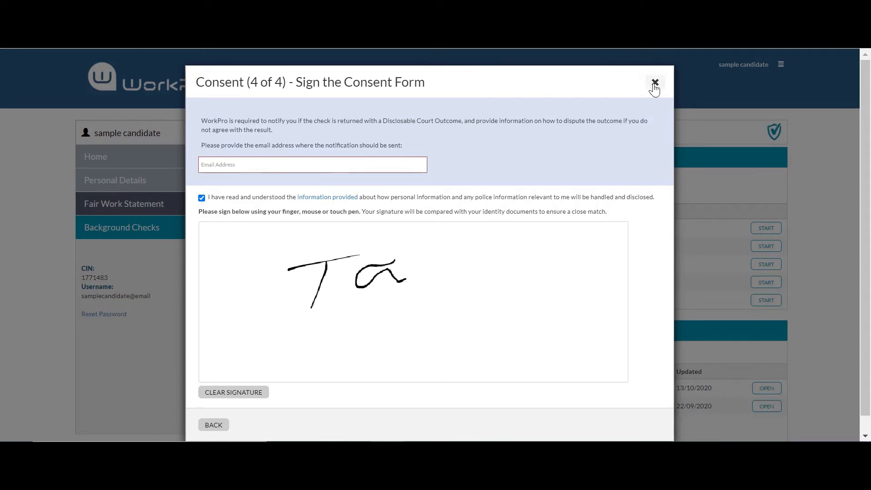
{"action": "left_click", "coordinate": [654, 85]}
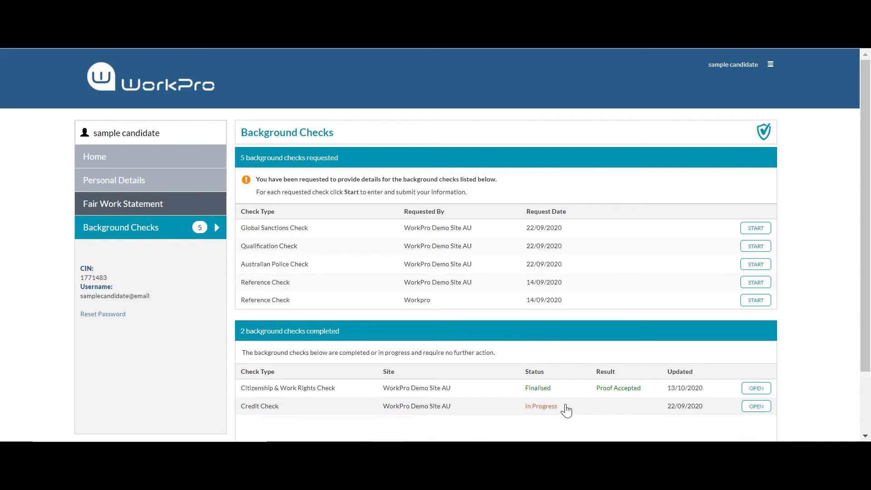
{"action": "mouse_move", "coordinate": [525, 410]}
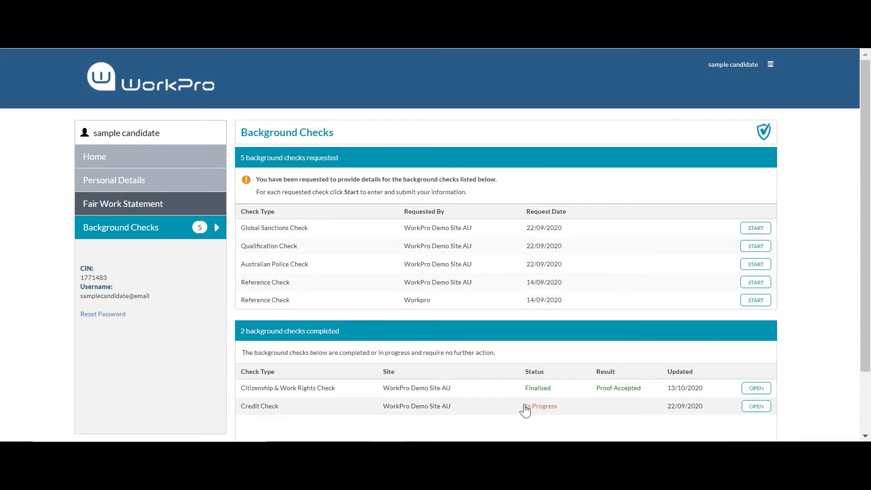
{"action": "mouse_move", "coordinate": [643, 298]}
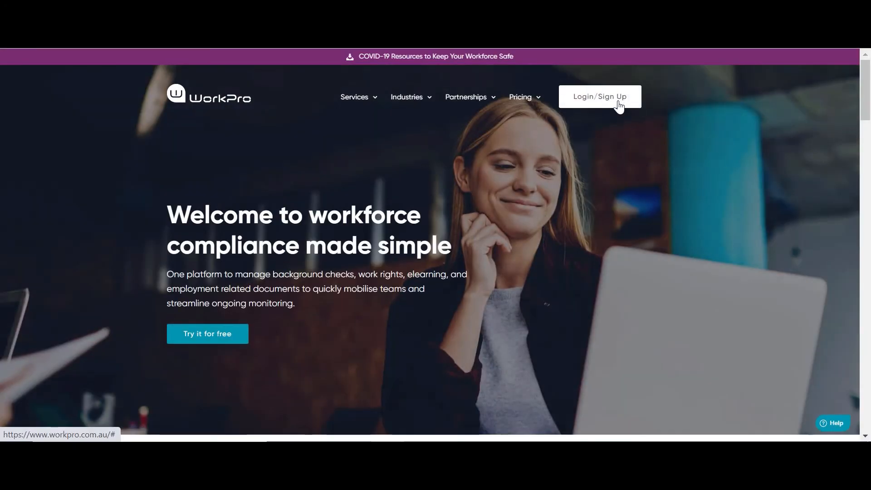
Log into WorkPro as client administrator 'demo_clientau'.
{"action": "left_click", "coordinate": [599, 96]}
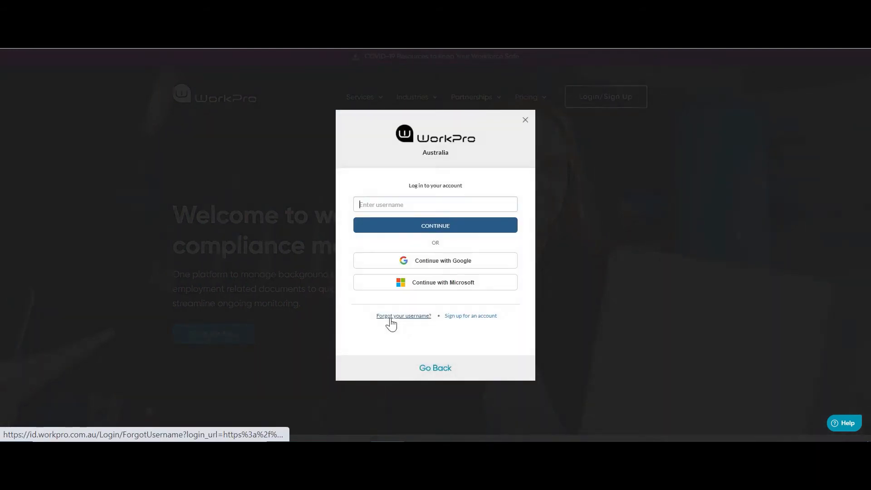
{"action": "left_click", "coordinate": [435, 225]}
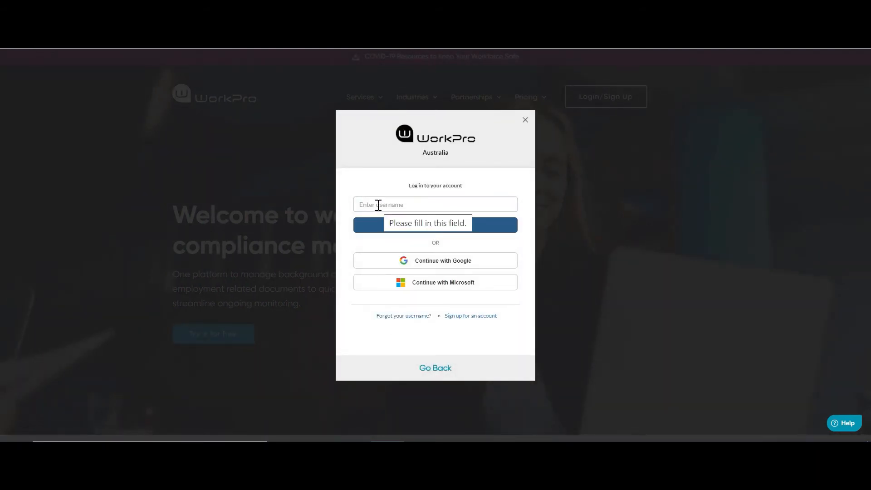
{"action": "type", "text": "demo_clientau"}
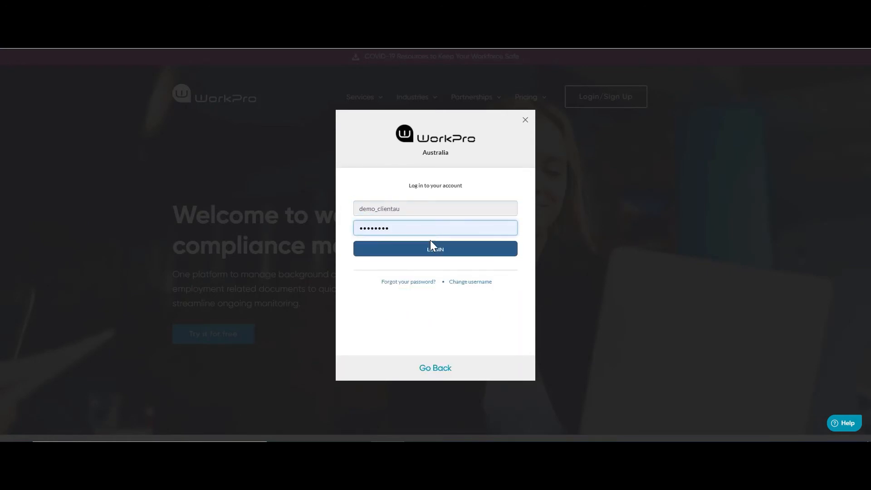
{"action": "left_click", "coordinate": [435, 248]}
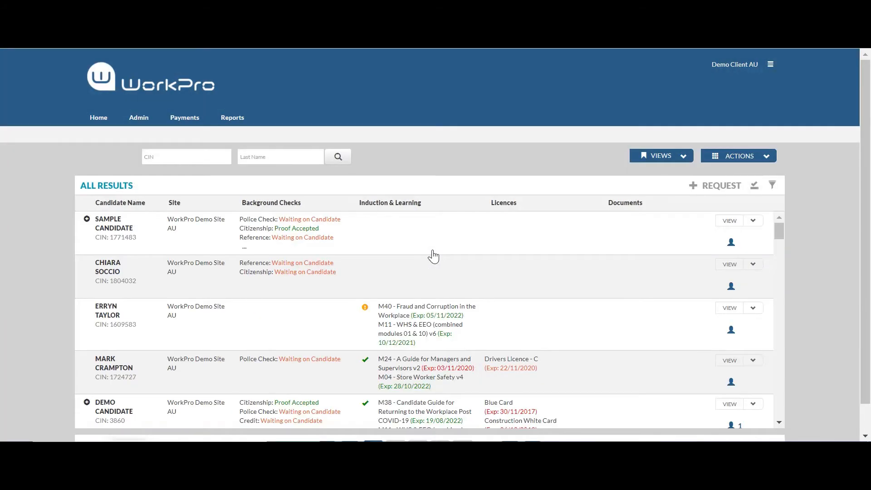
{"action": "mouse_move", "coordinate": [666, 195]}
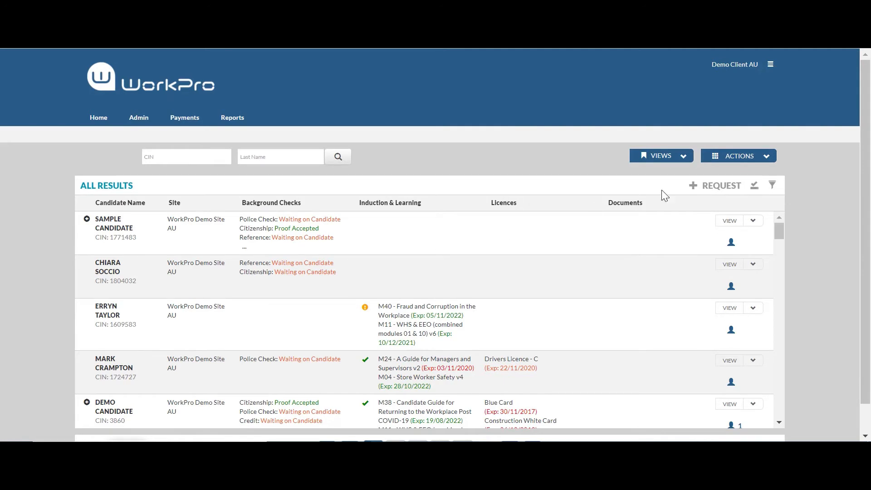
{"action": "left_click", "coordinate": [772, 185]}
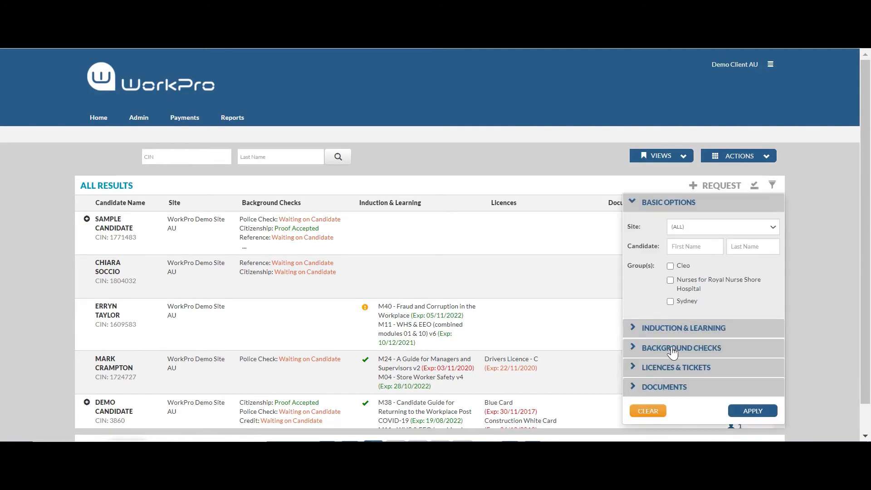
{"action": "left_click", "coordinate": [680, 348]}
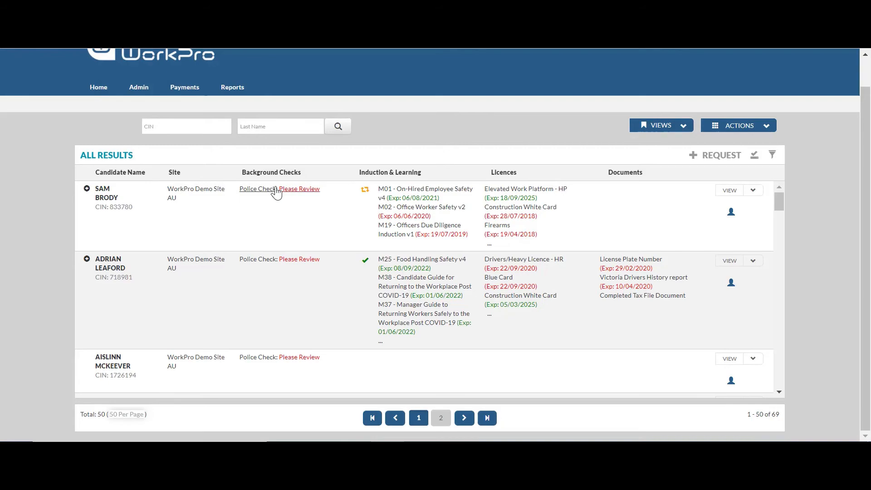
{"action": "mouse_move", "coordinate": [304, 192]}
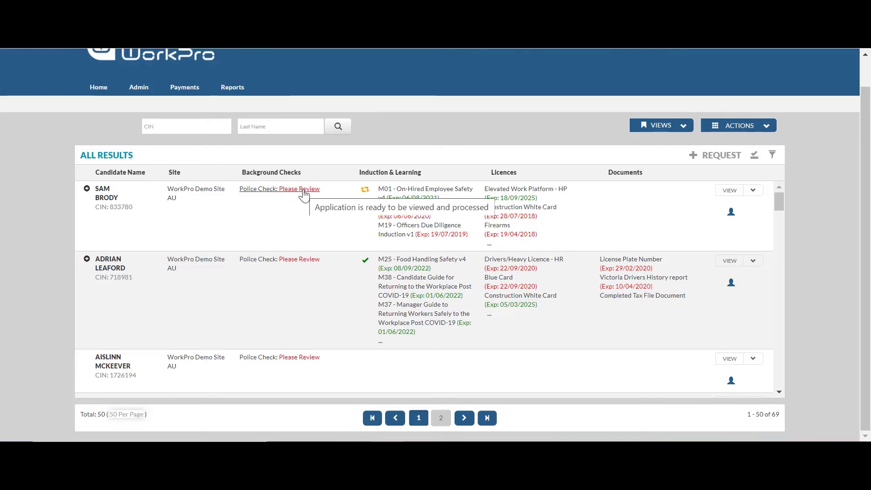
{"action": "left_click", "coordinate": [299, 188]}
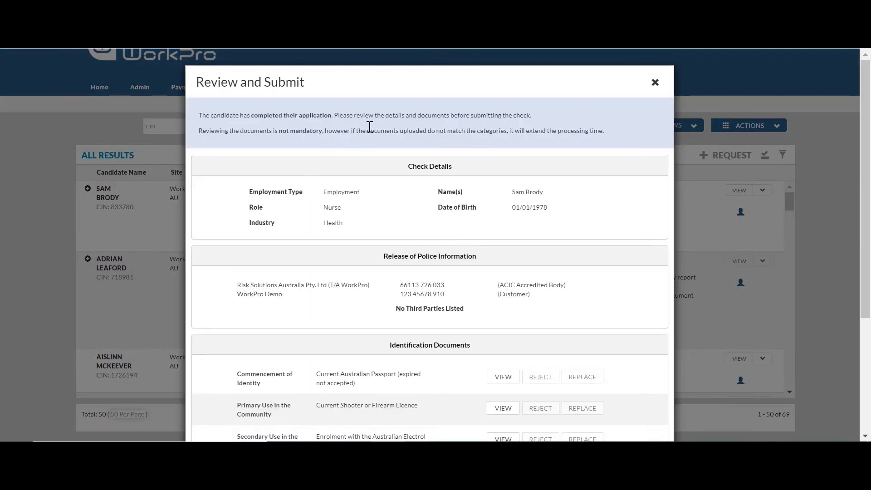
Scroll through the check details and identification documents, then close without submitting.
{"action": "scroll", "scroll_direction": "down", "scroll_amount": 3}
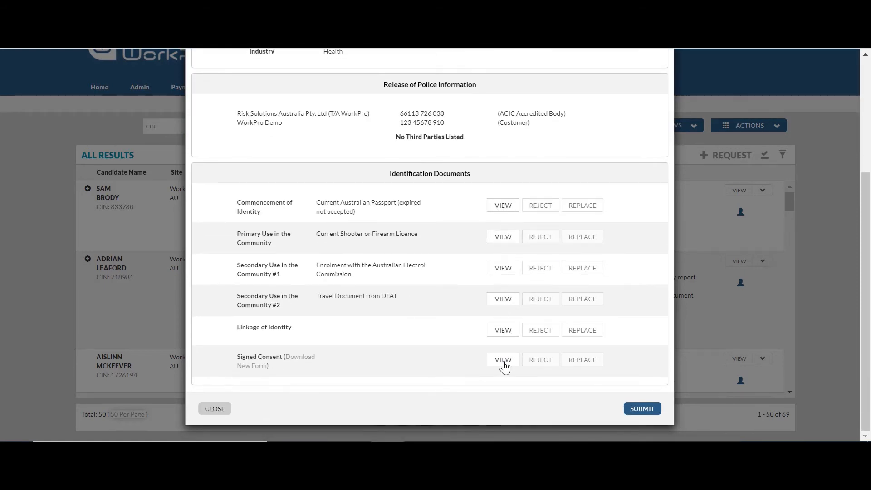
{"action": "mouse_move", "coordinate": [602, 265]}
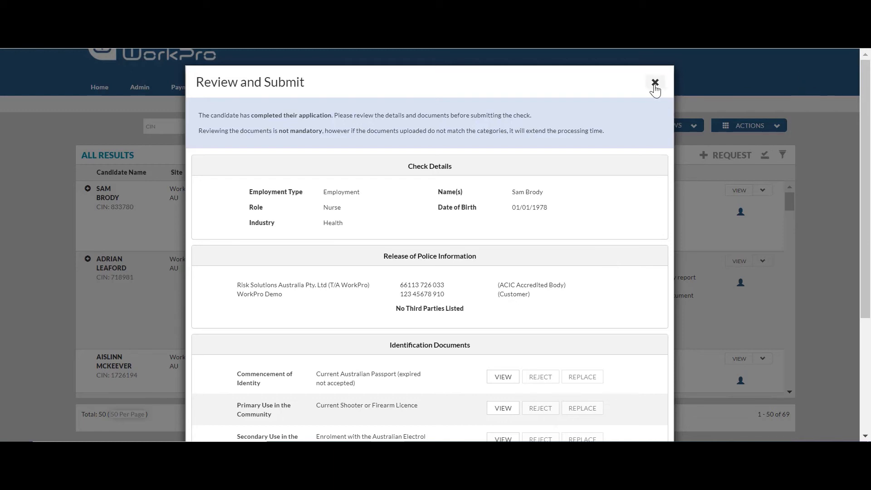
{"action": "left_click", "coordinate": [654, 82]}
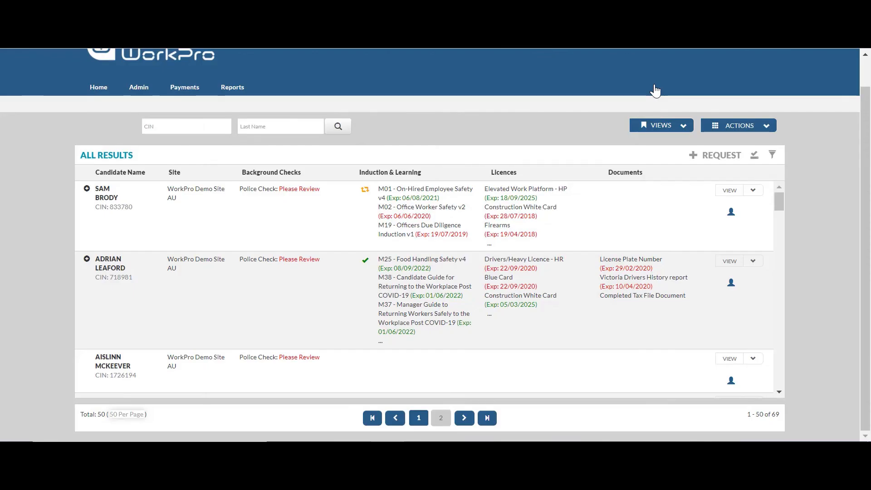